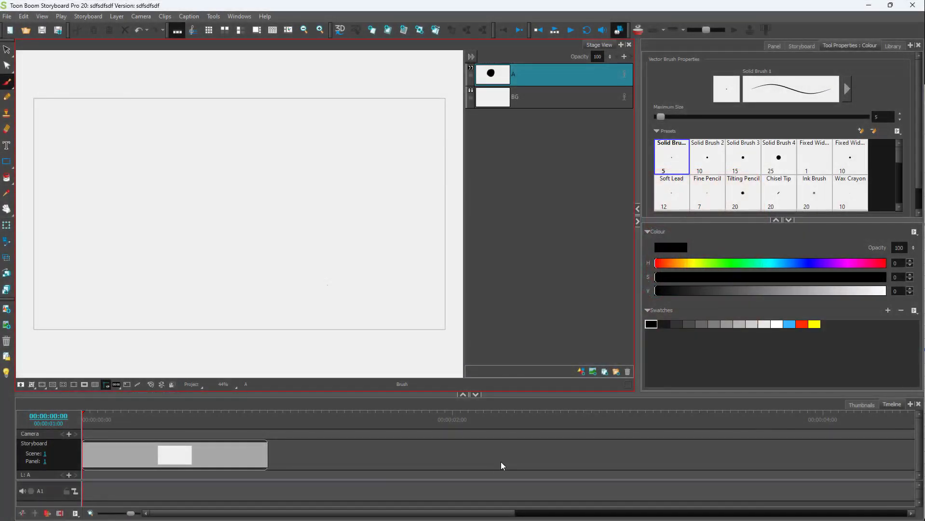
mouse_move(499, 454)
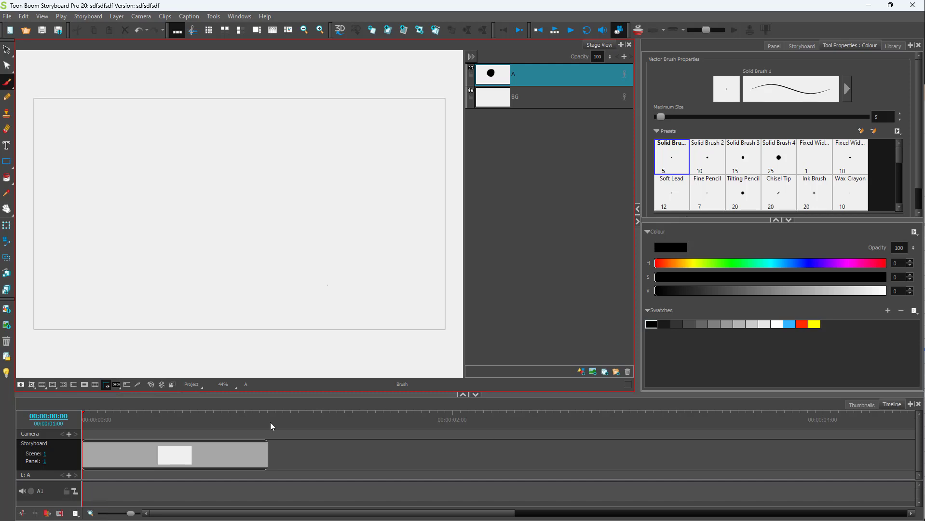
- Open the File menu to show the Import options for images, clips and audio
left_click(7, 15)
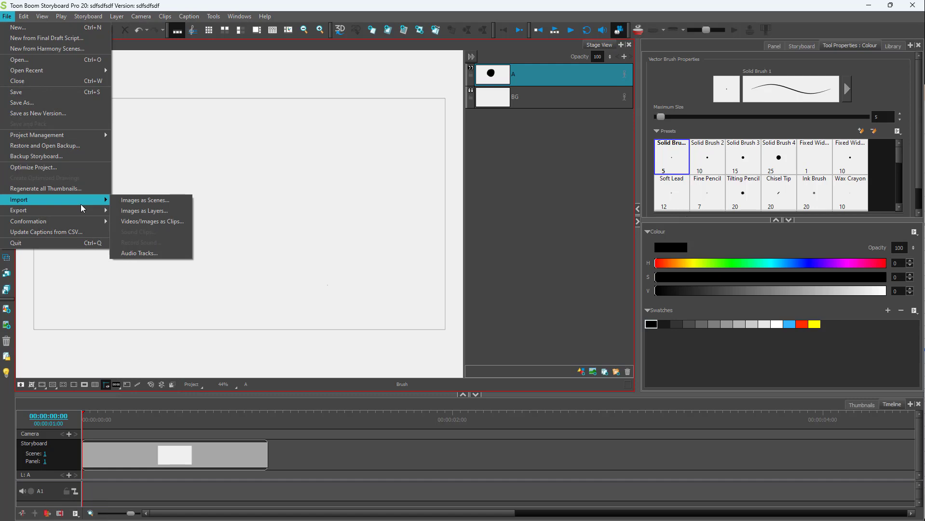
mouse_move(144, 211)
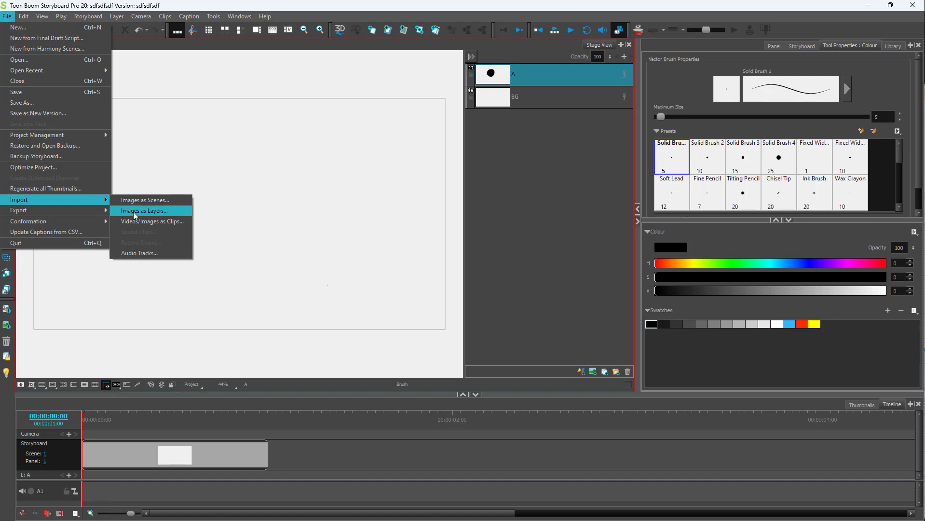
mouse_move(132, 218)
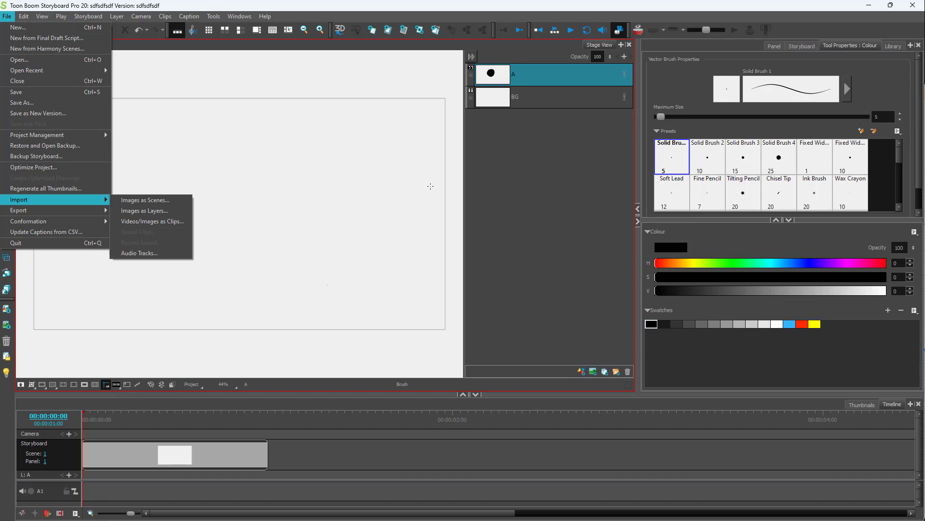
mouse_move(144, 211)
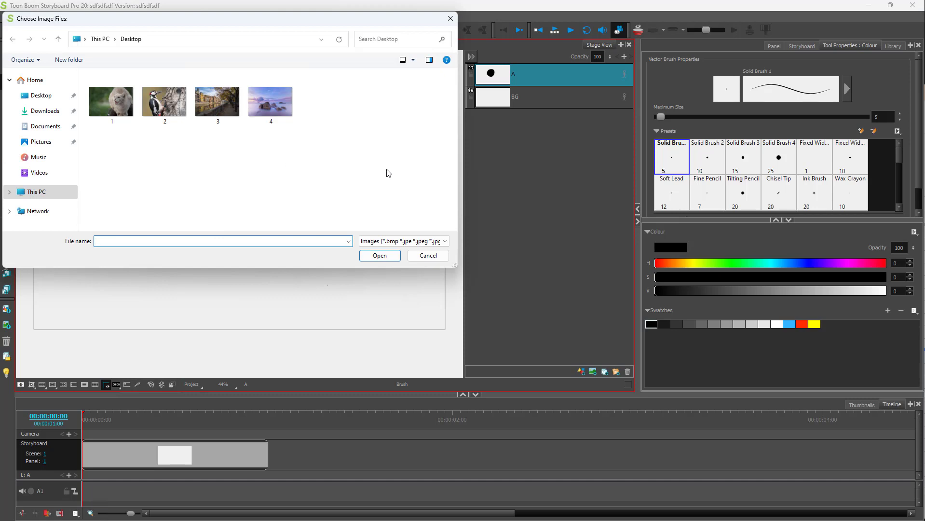
mouse_move(261, 193)
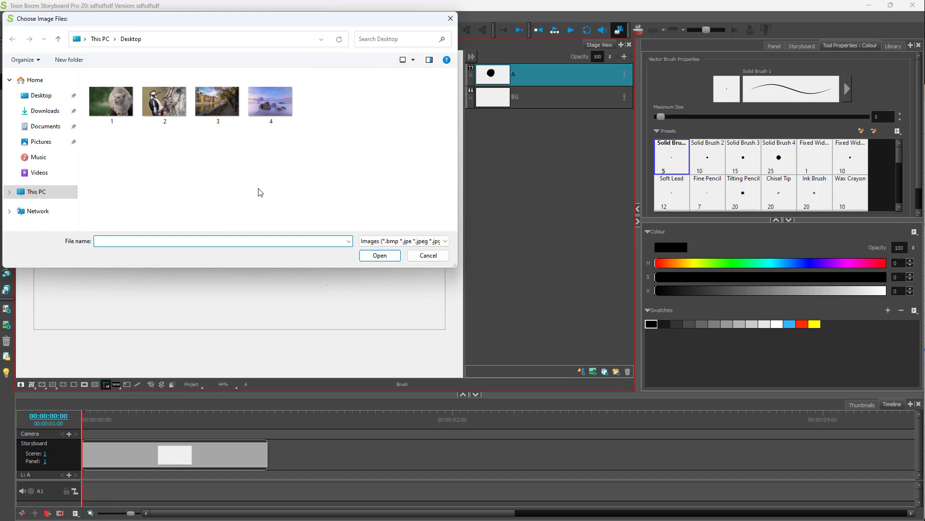
mouse_move(355, 167)
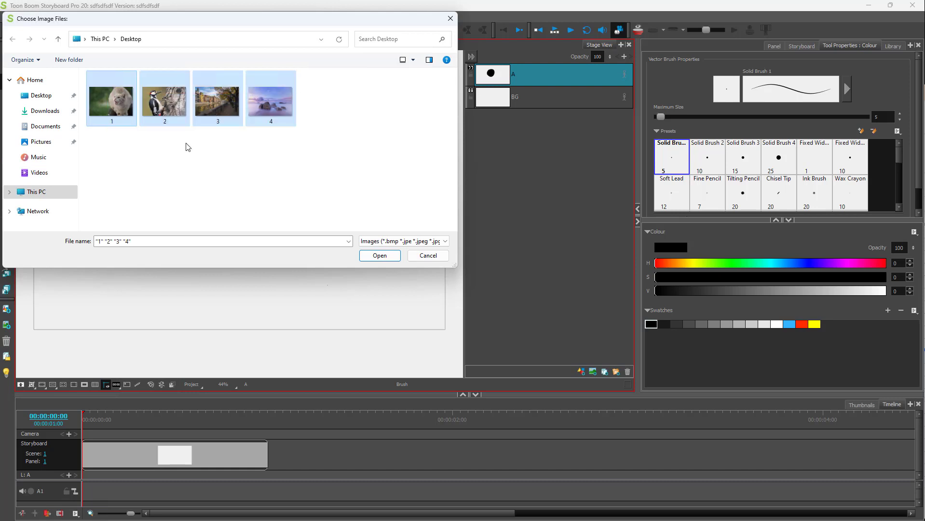
- Confirm importing Desktop images 1, 2, 3 and 4 as layers
left_click(379, 256)
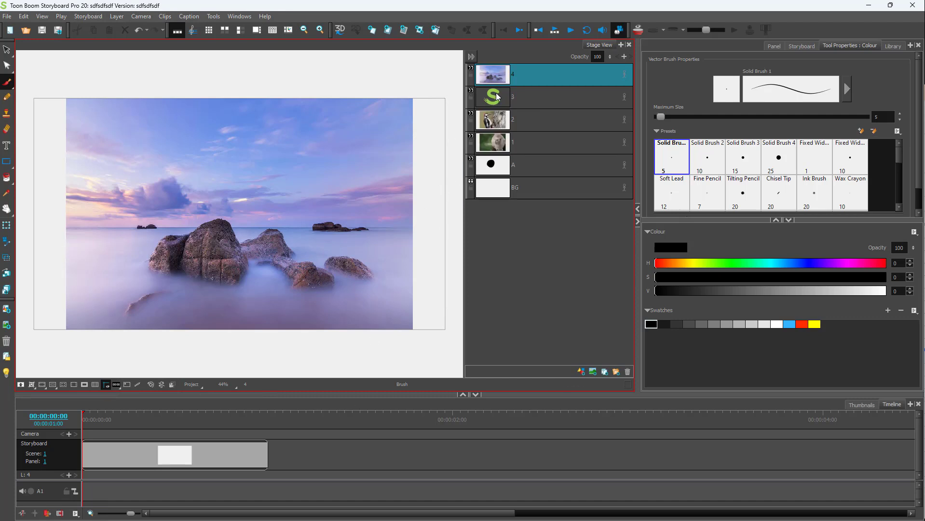
- Select layer 1 in the Layers panel to inspect the four imported image layers
left_click(552, 143)
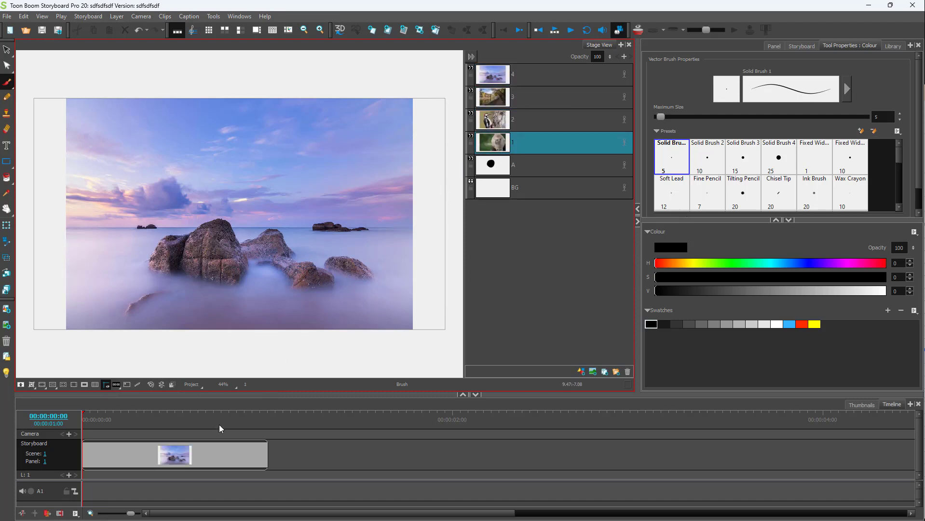